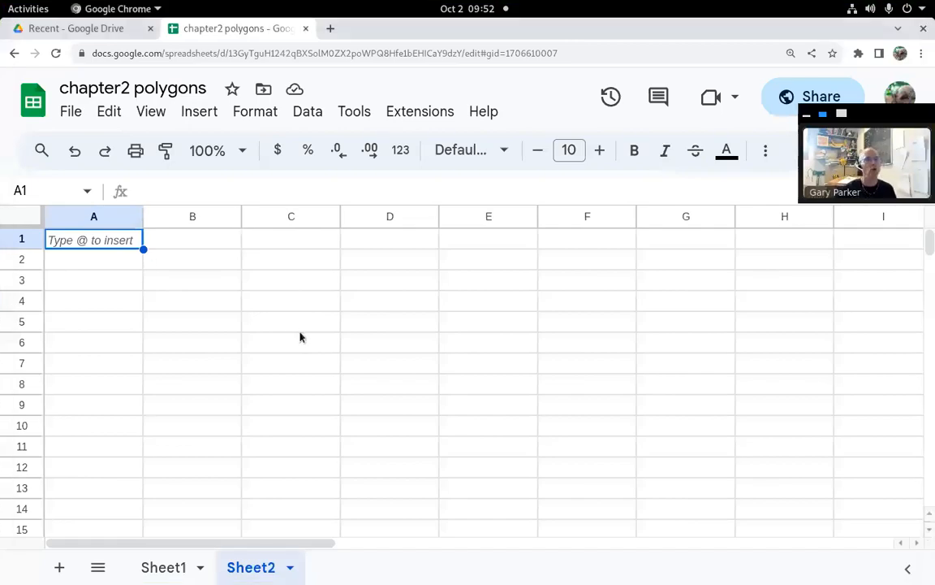
mouse_move(173, 262)
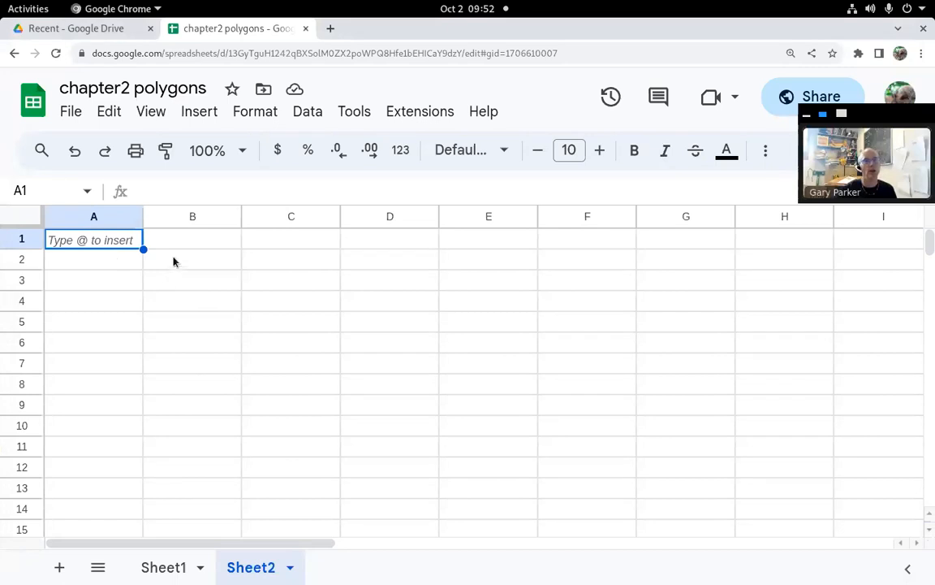
Head cell A1 with 'Number' and enter 1 and 2 below it.
left_click(192, 259)
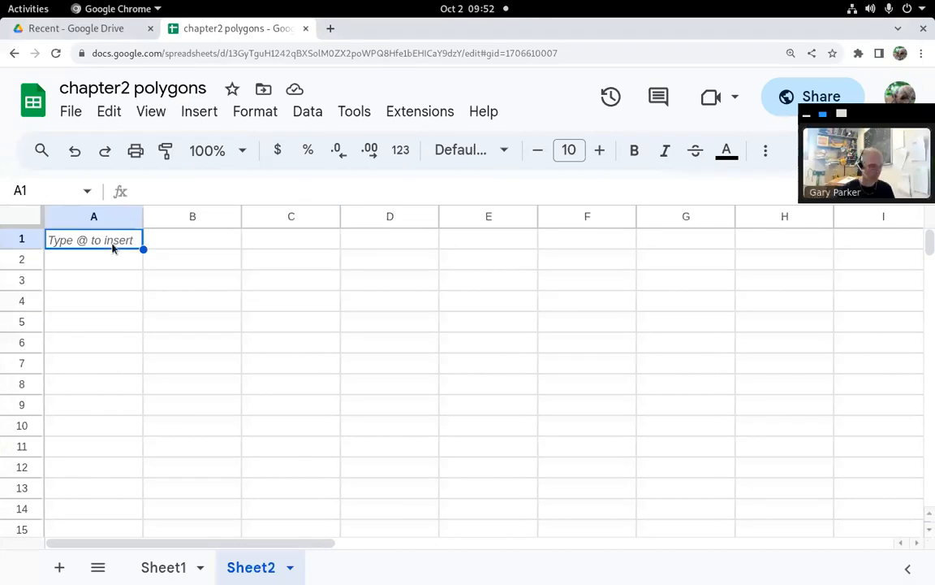
type("Number")
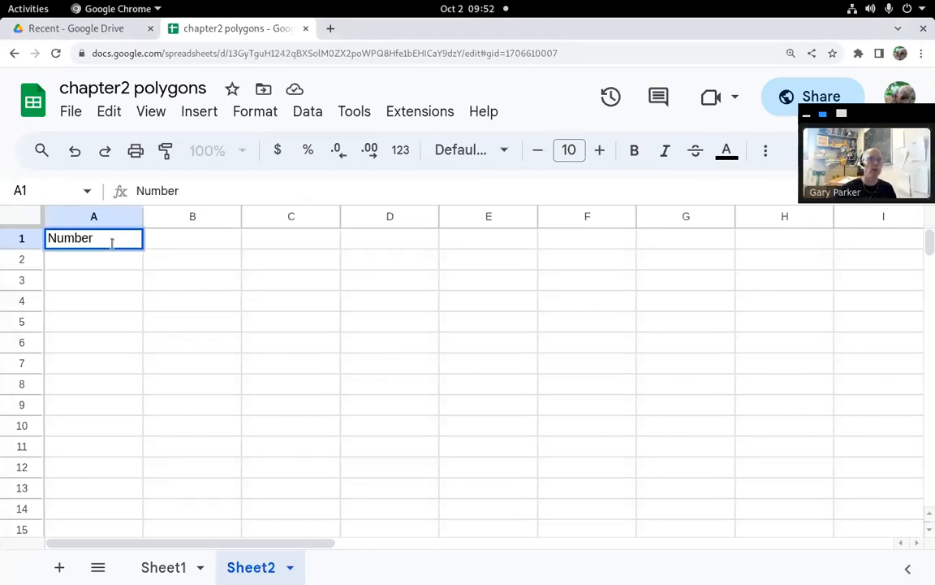
type("1")
left_click(93, 280)
type("2")
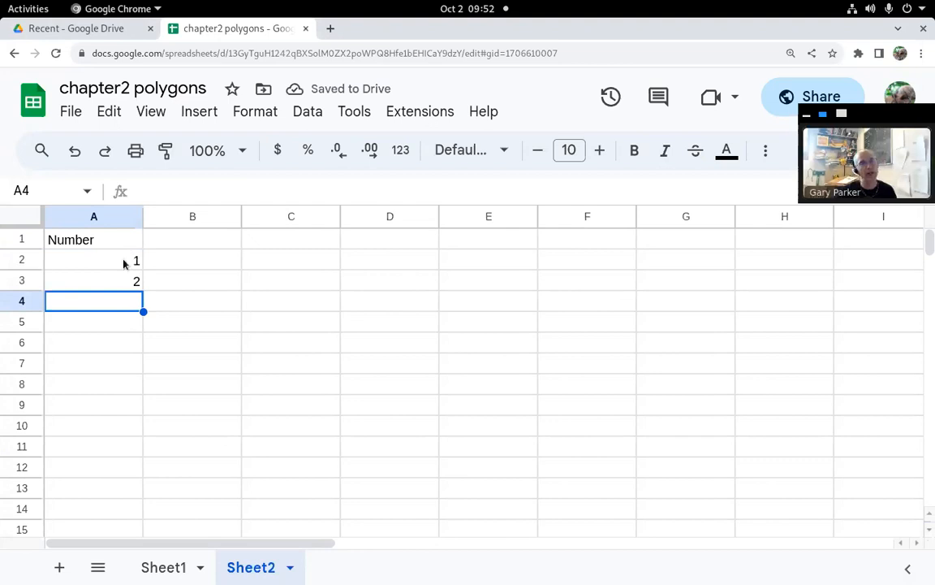
Trial-fill the 1, 2 series down to A8, then clear A2:A8.
left_click_drag(93, 259, 94, 281)
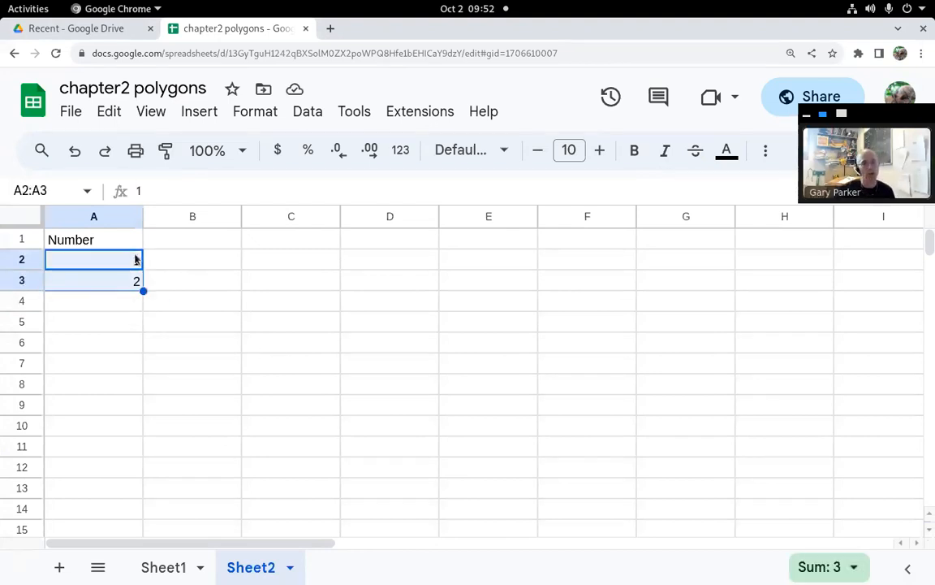
type("1")
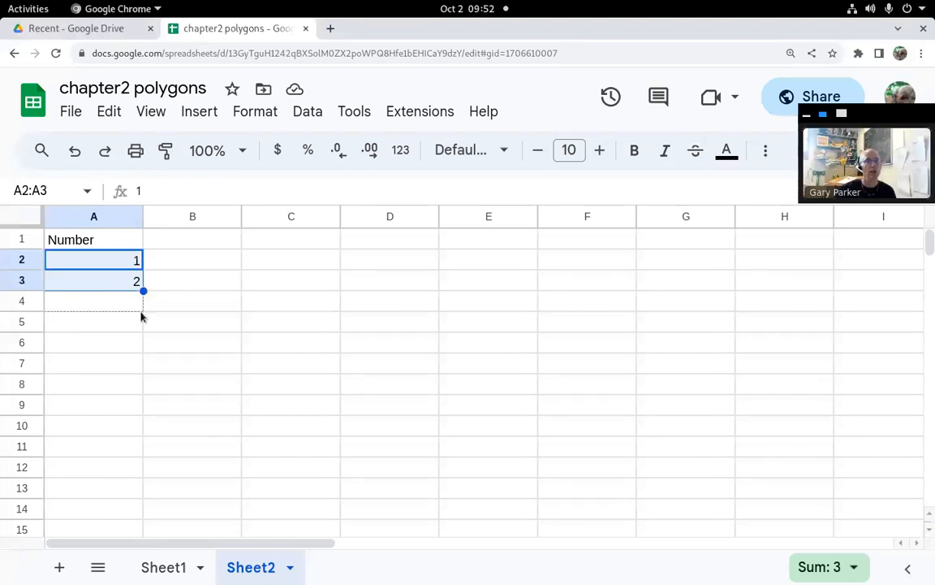
left_click_drag(143, 291, 143, 395)
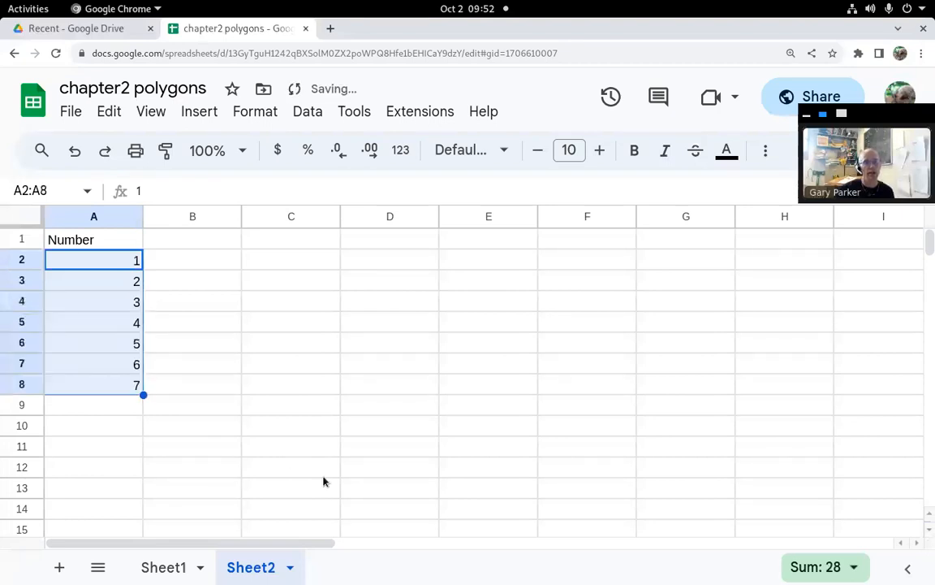
key("Delete")
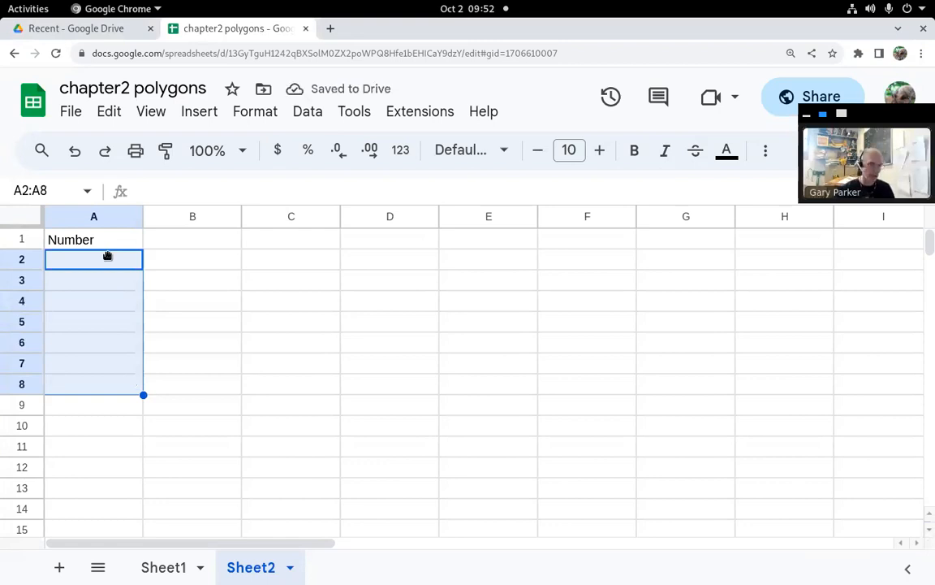
Enter 1, 2, 3 in A2:A4 and autofill the series down to A13.
left_click(94, 259)
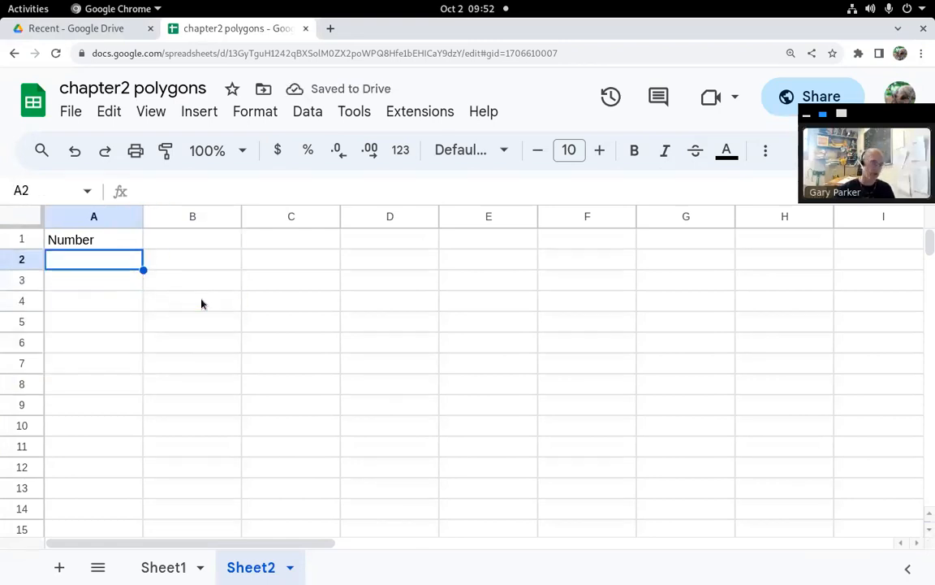
type("1")
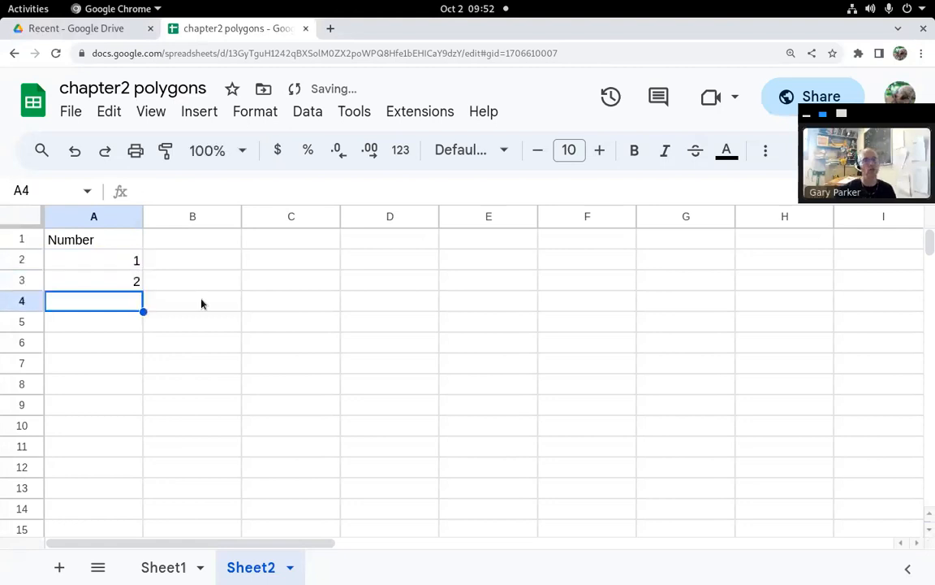
type("3")
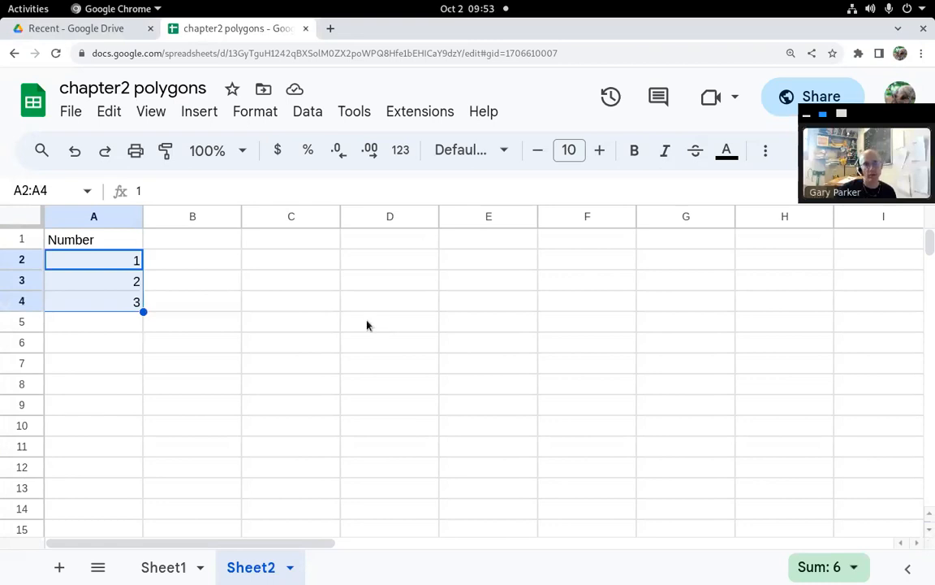
mouse_move(144, 312)
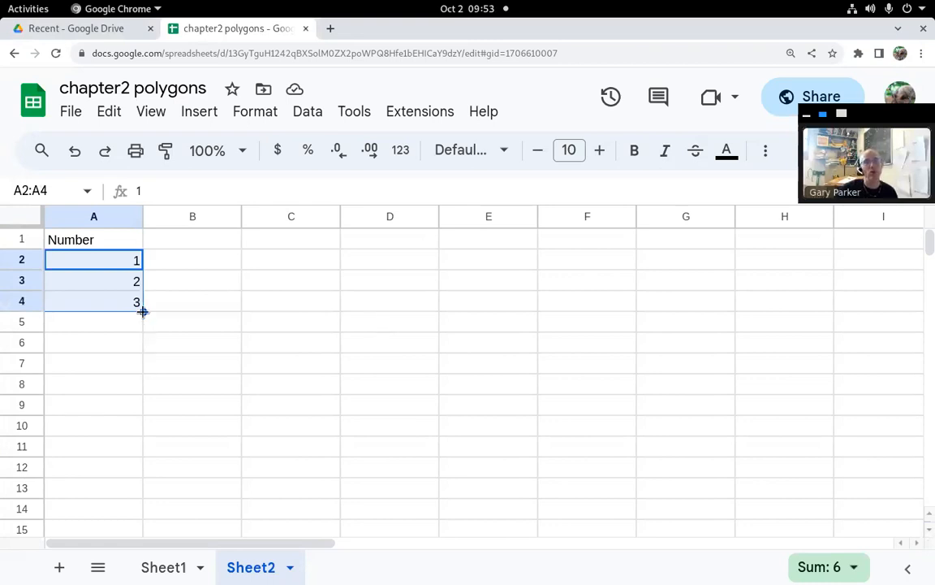
left_click_drag(143, 312, 134, 451)
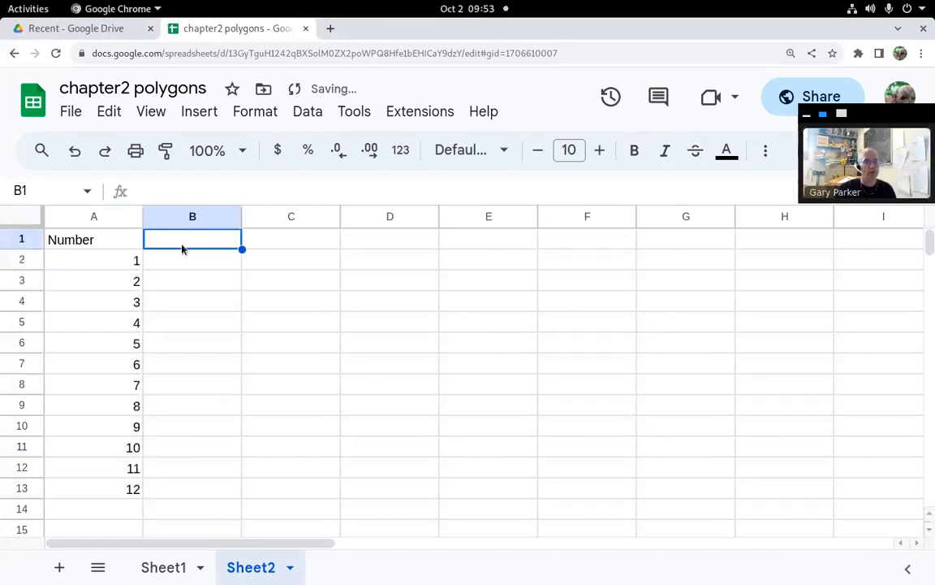
Head column B 'Even', enter 2, 4, 6, and autofill to B13 ending at 24.
type("Even")
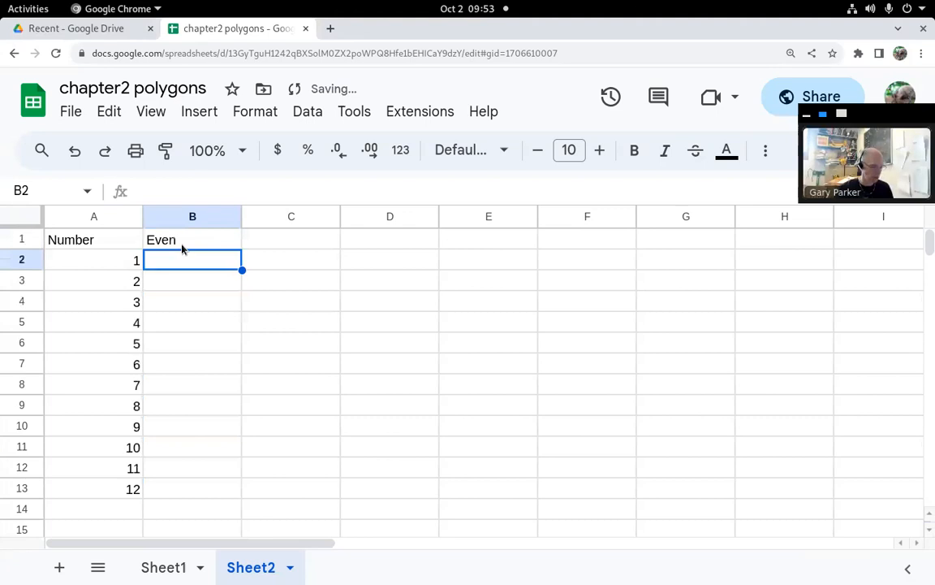
type("4")
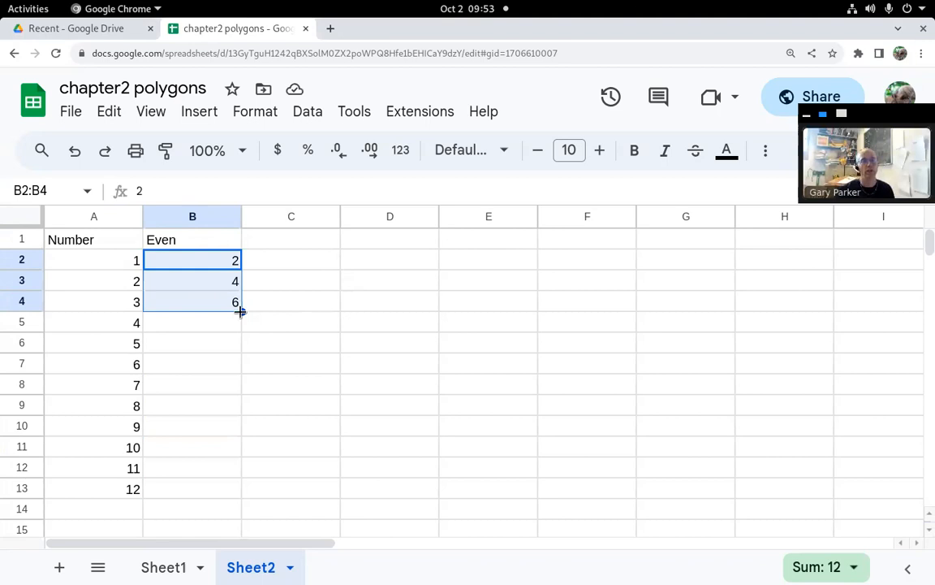
left_click_drag(236, 311, 235, 488)
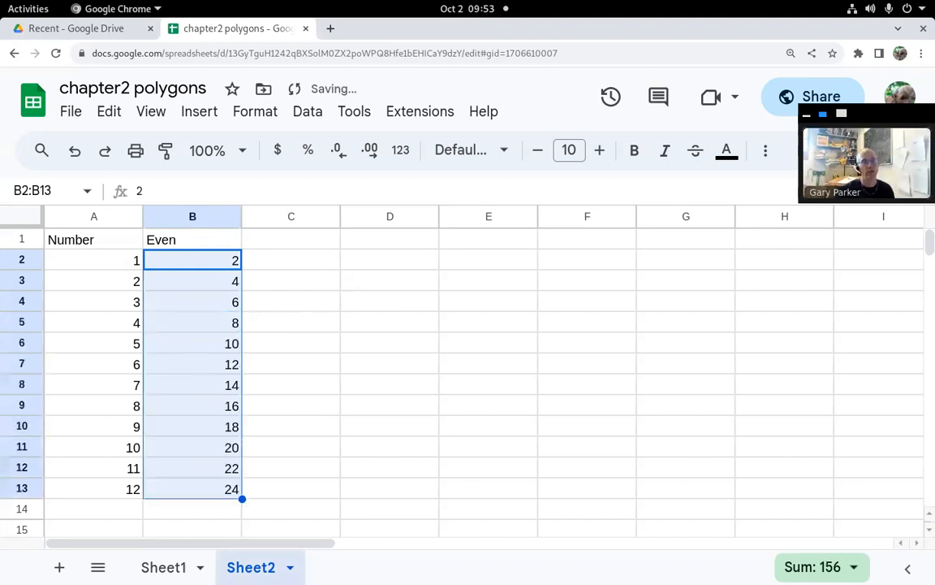
left_click(290, 239)
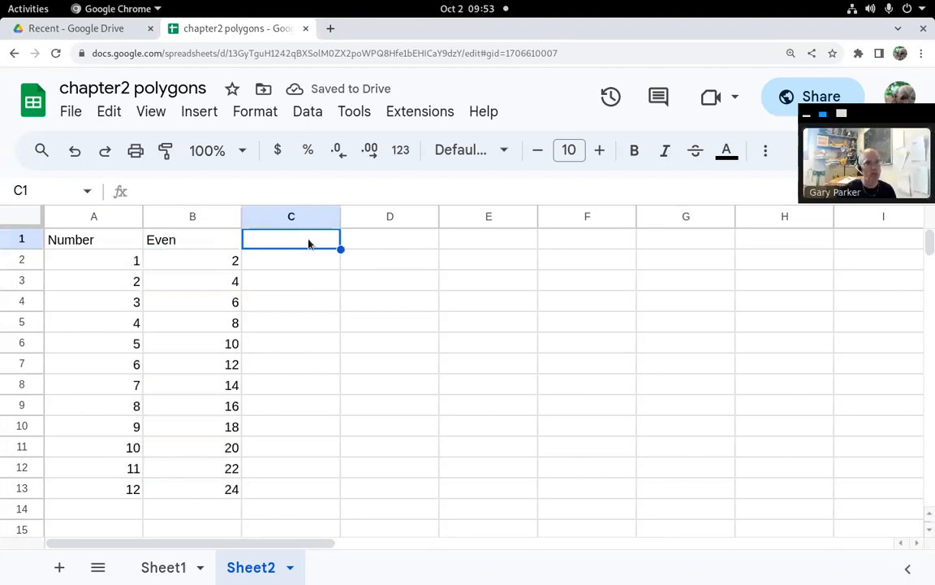
mouse_move(207, 268)
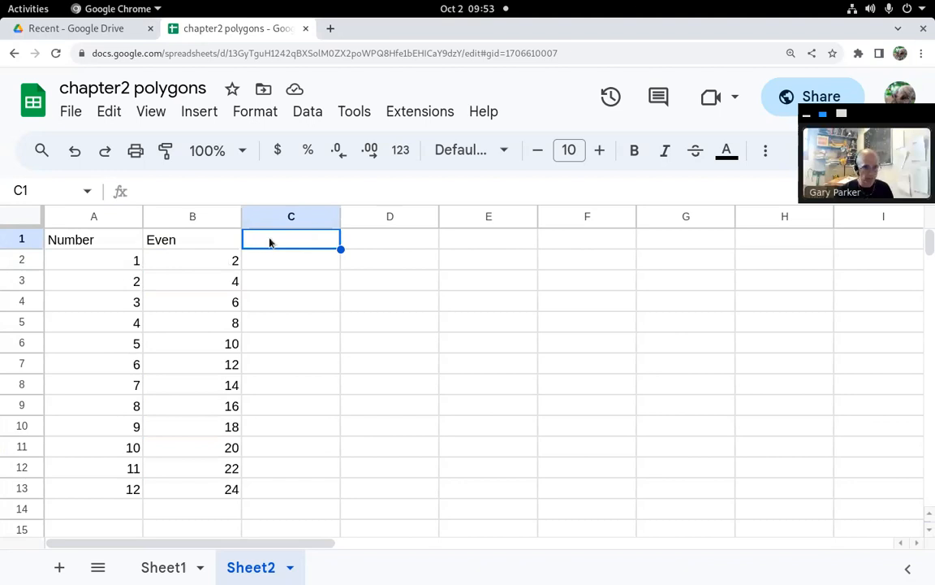
Head column C 'Doubles', try autofilling 2, 4, 8, 16, then remove 8 and 16.
type("Doubles")
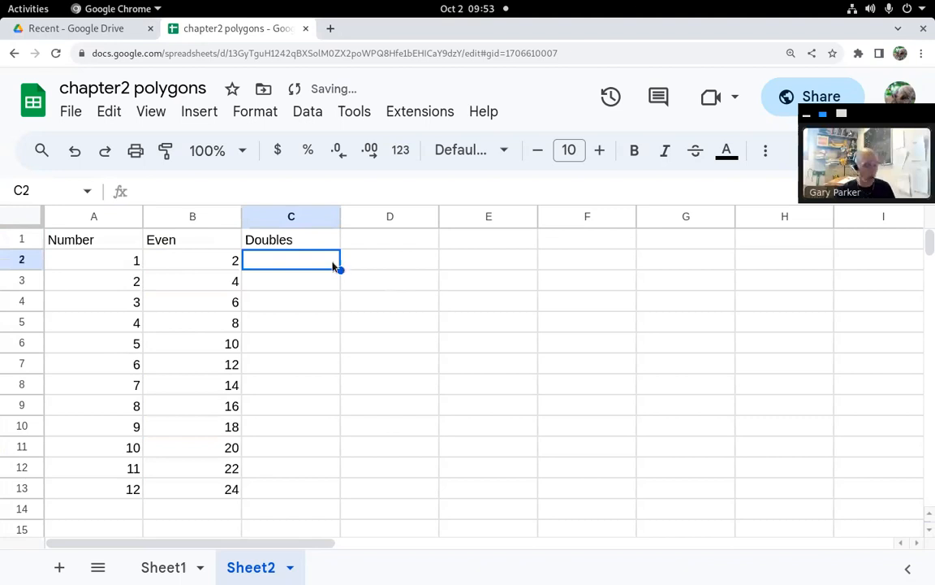
type("2")
left_click(291, 301)
type("8")
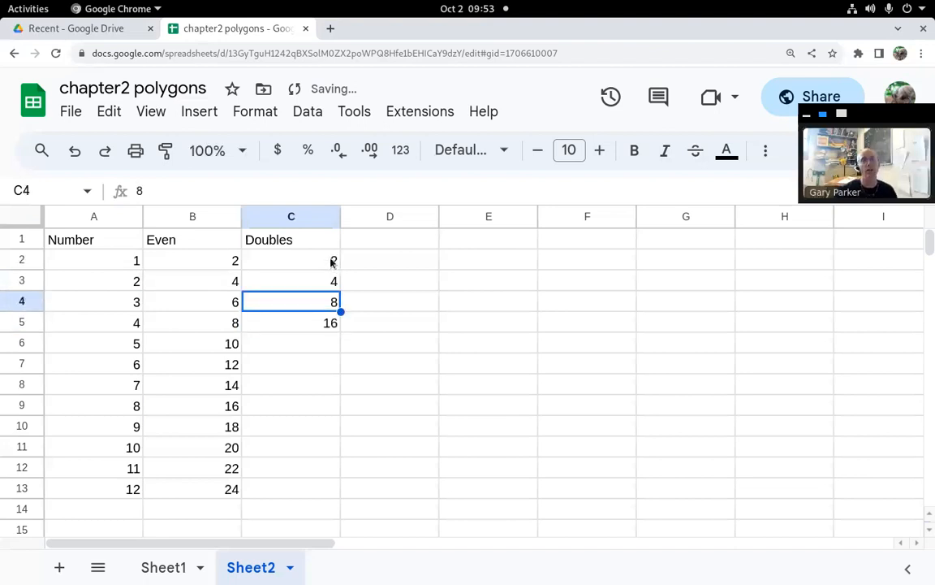
left_click(291, 259)
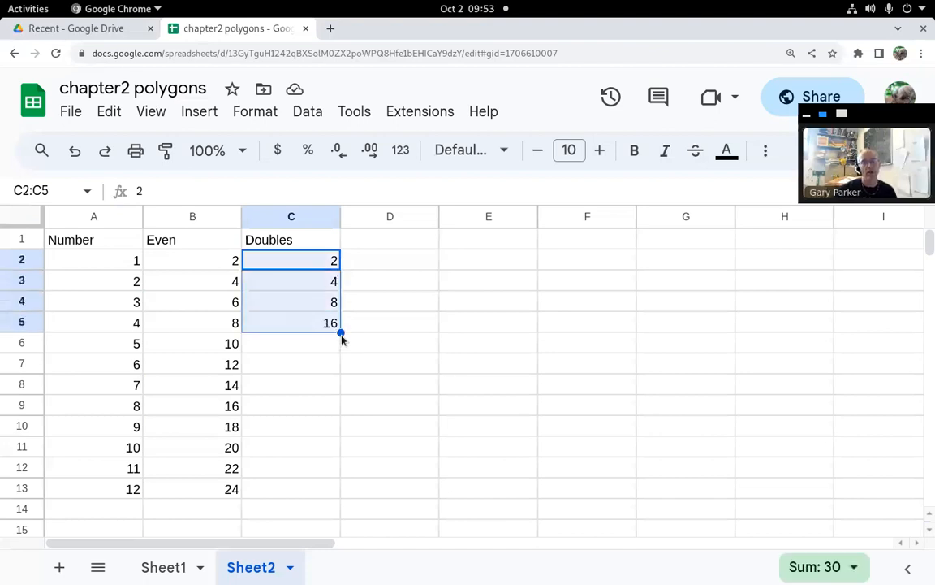
mouse_move(331, 363)
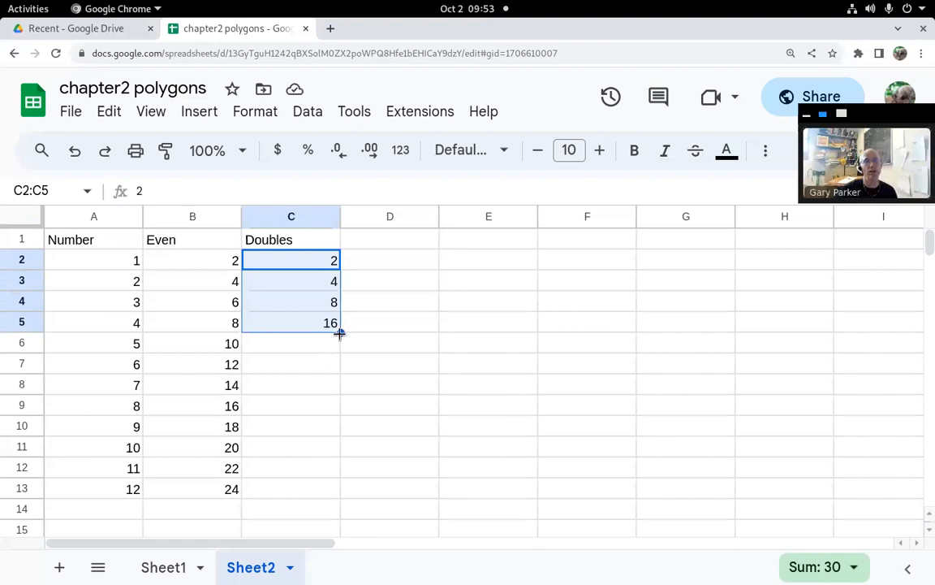
left_click_drag(339, 333, 341, 456)
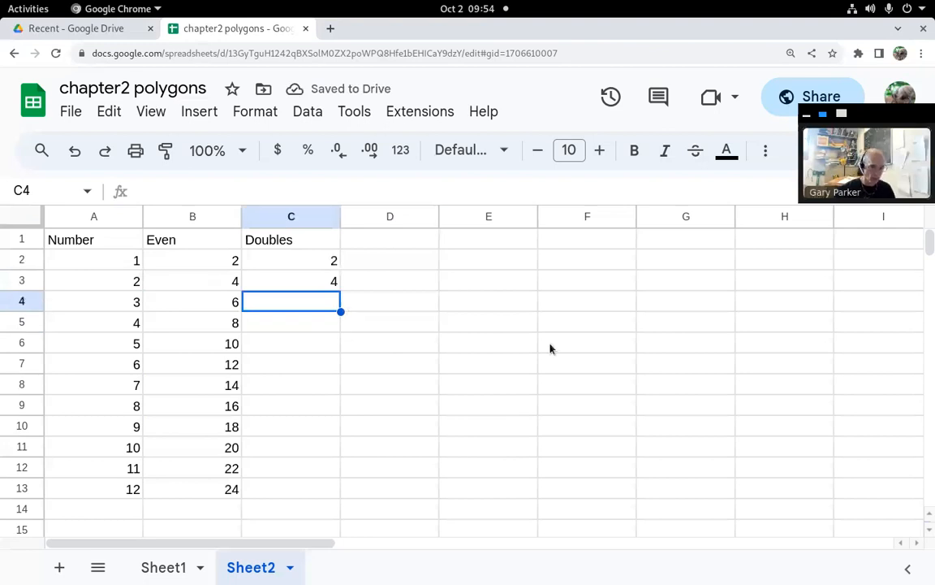
Enter =C3*2 in C4 and fill it down to C13, reaching 4096.
type("=C3*2")
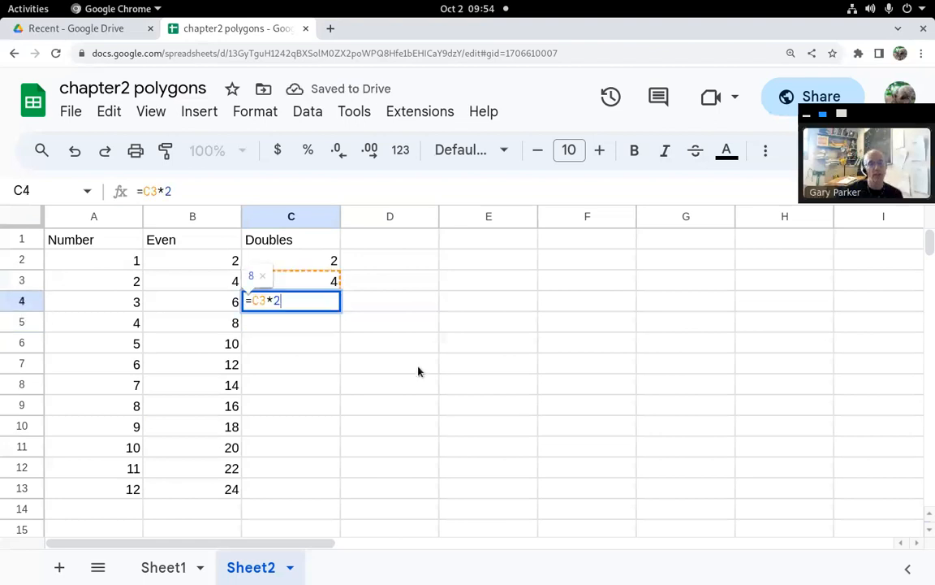
mouse_move(431, 358)
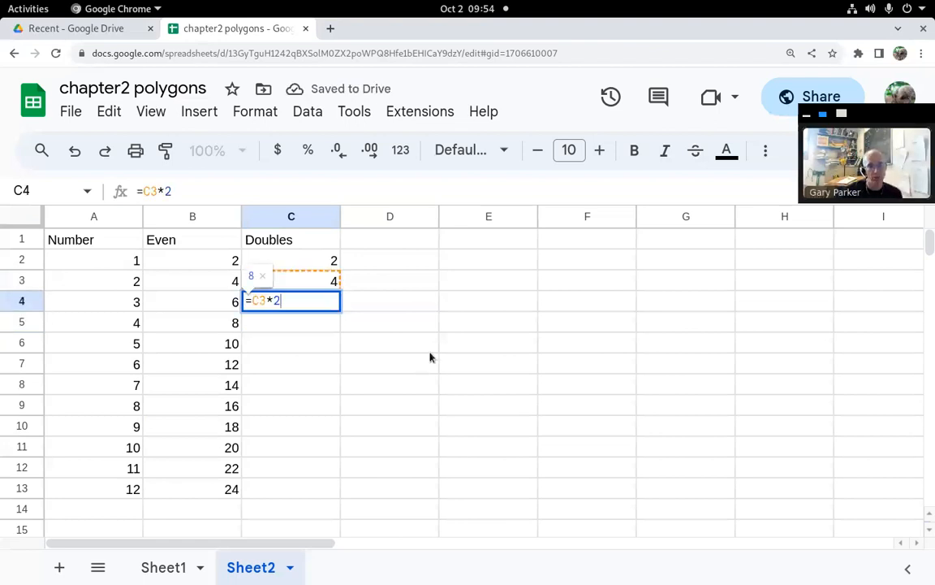
key("Enter")
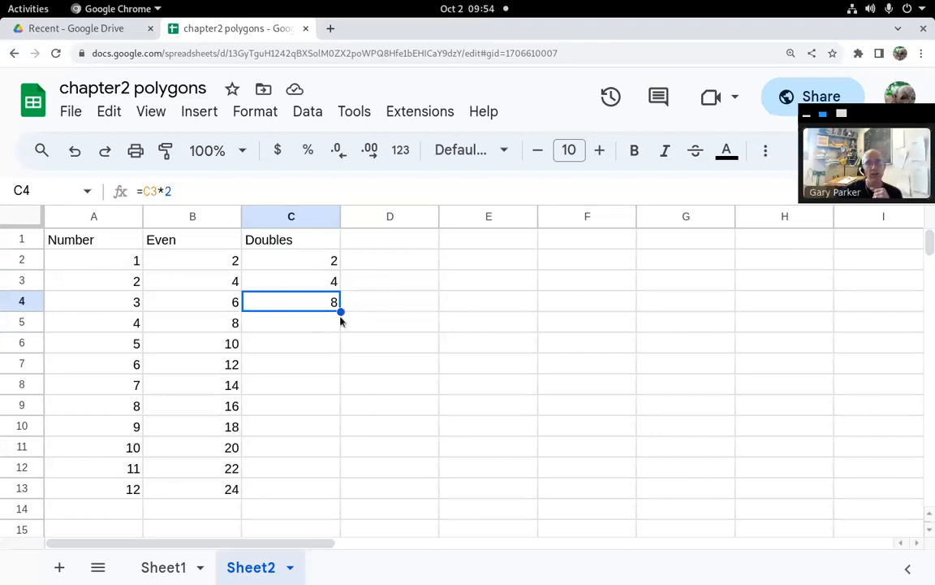
left_click_drag(340, 311, 322, 489)
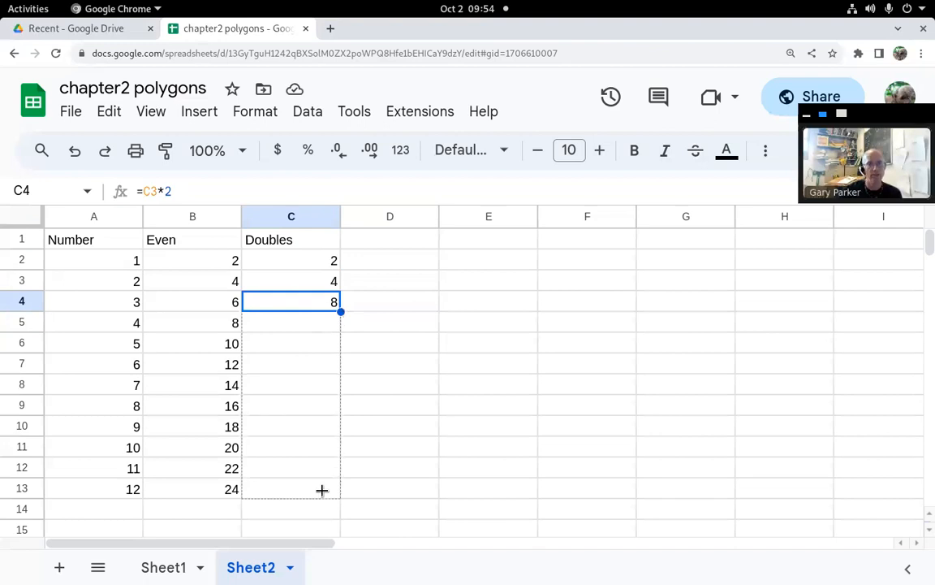
left_click_drag(341, 312, 341, 498)
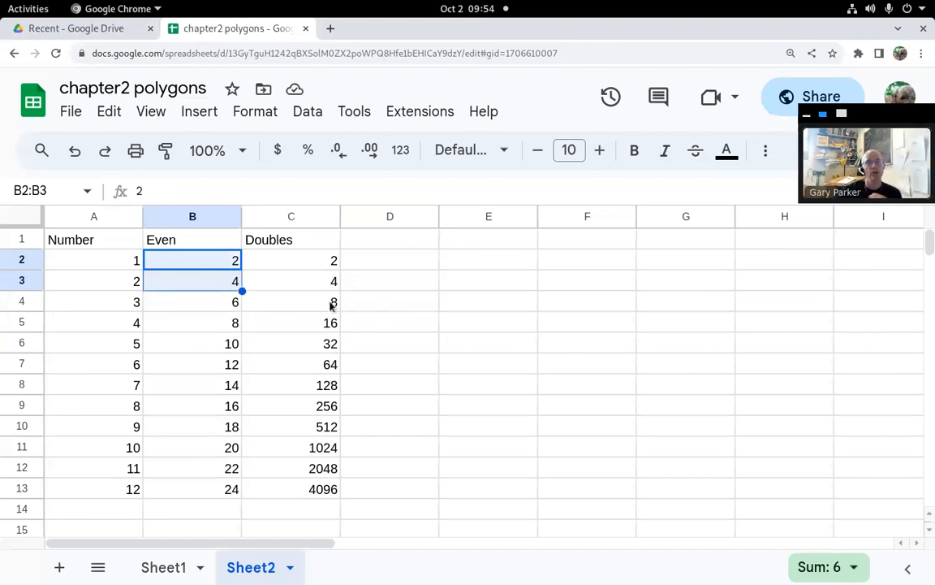
left_click(290, 301)
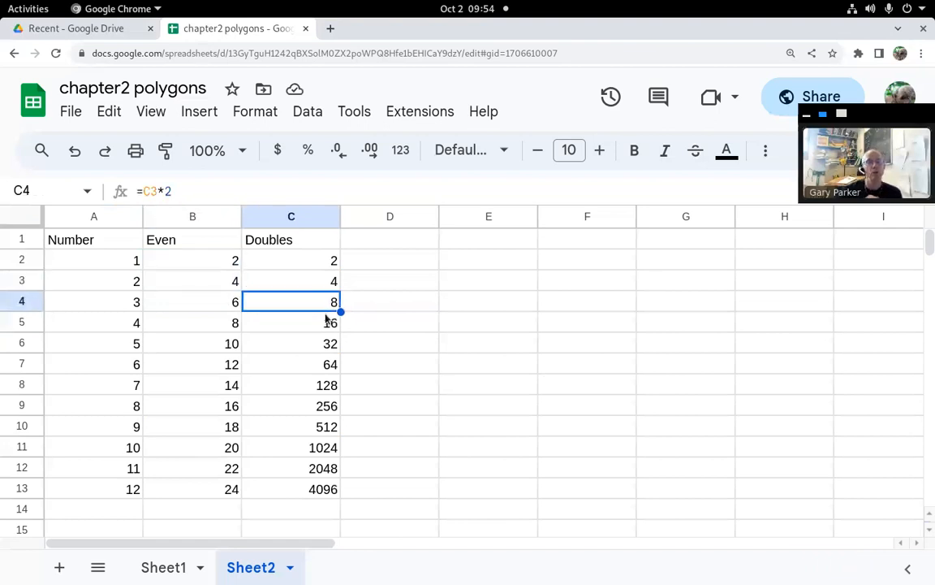
mouse_move(475, 478)
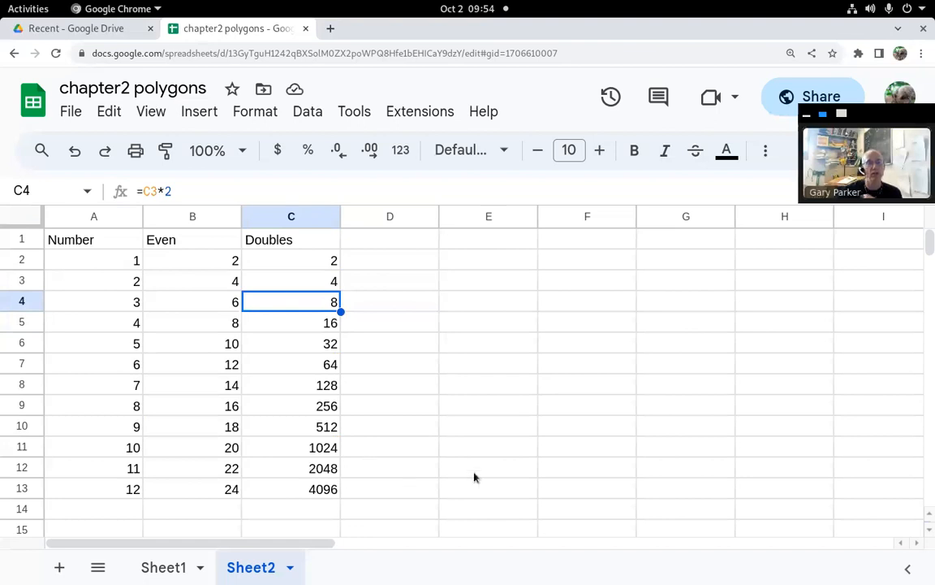
left_click(488, 468)
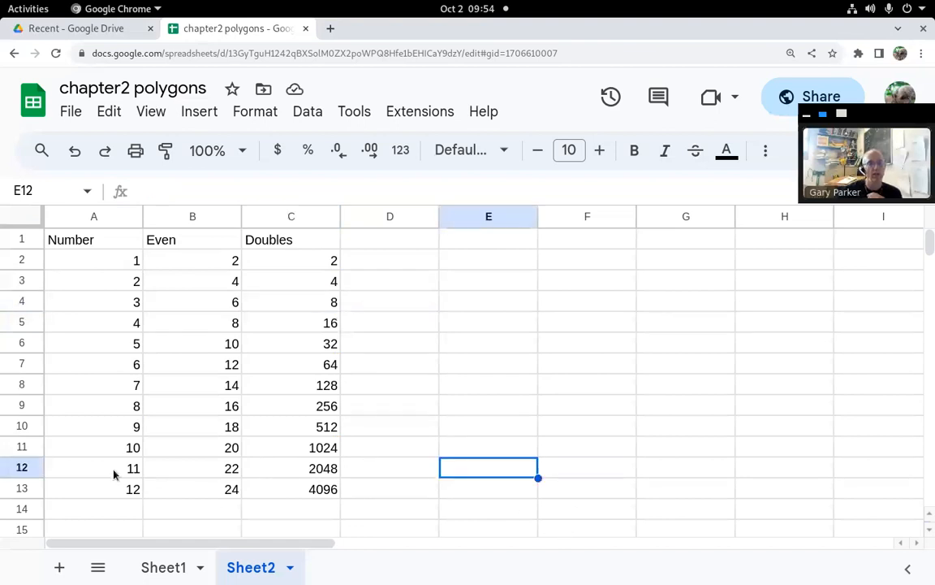
mouse_move(325, 491)
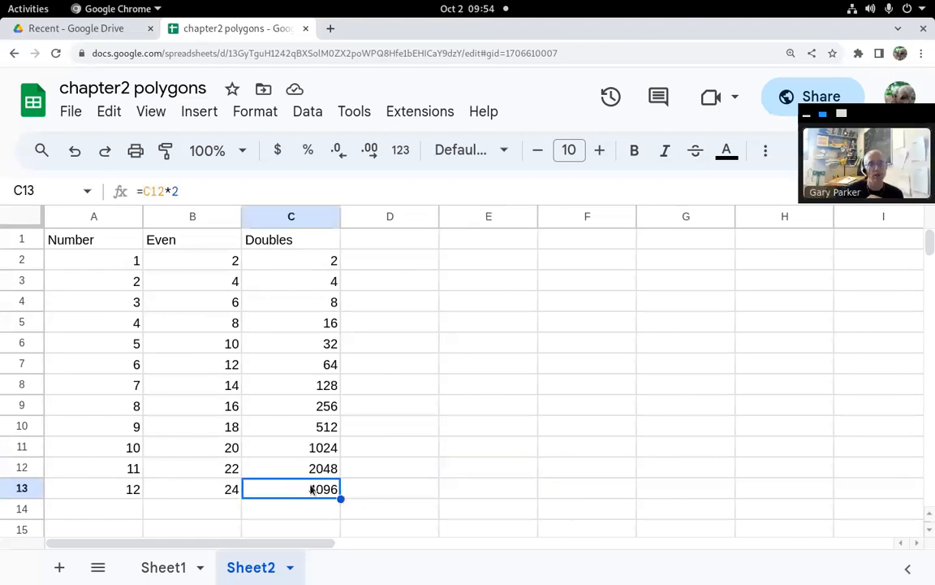
left_click(93, 488)
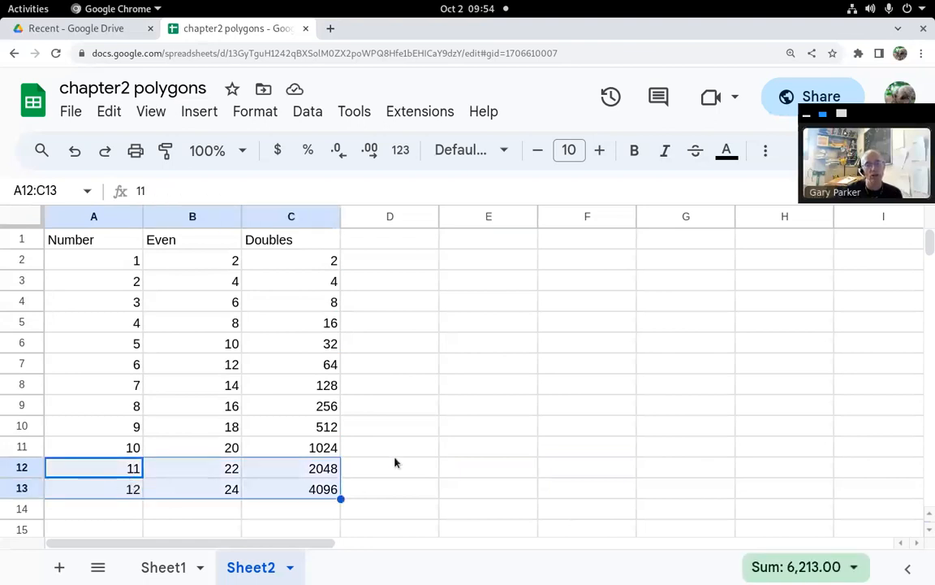
Autofill all three columns down to row 16, ending with 15, 30 and 32768.
scroll("down", 3)
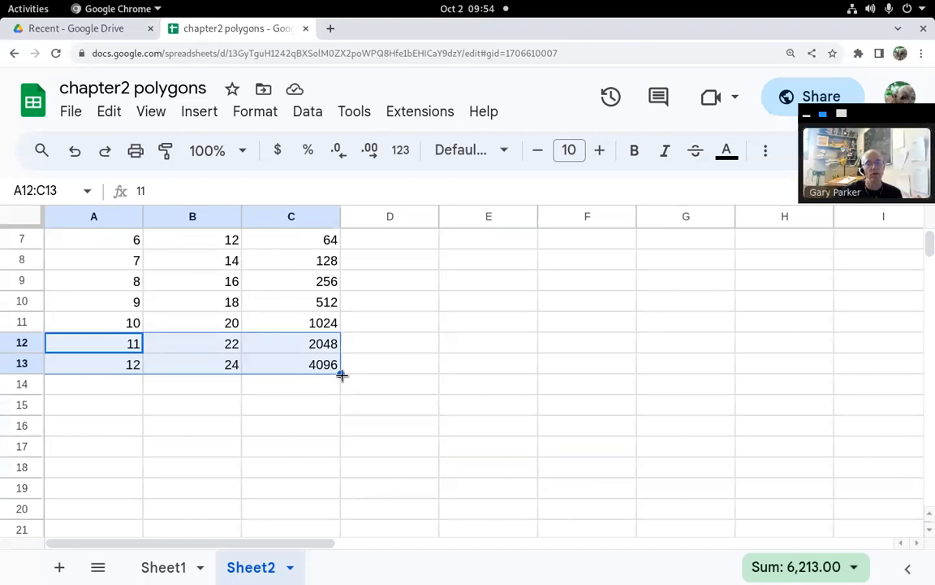
left_click_drag(341, 373, 341, 437)
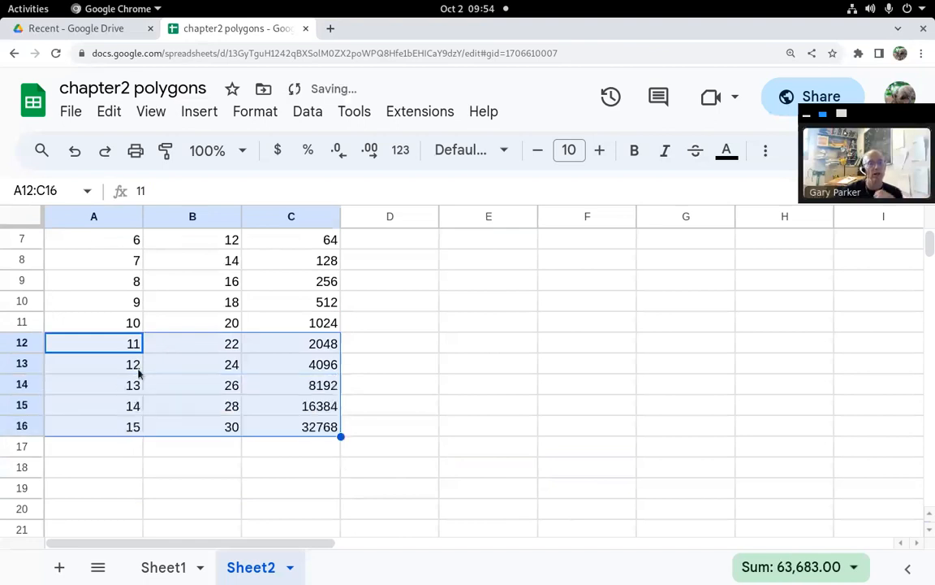
left_click(192, 405)
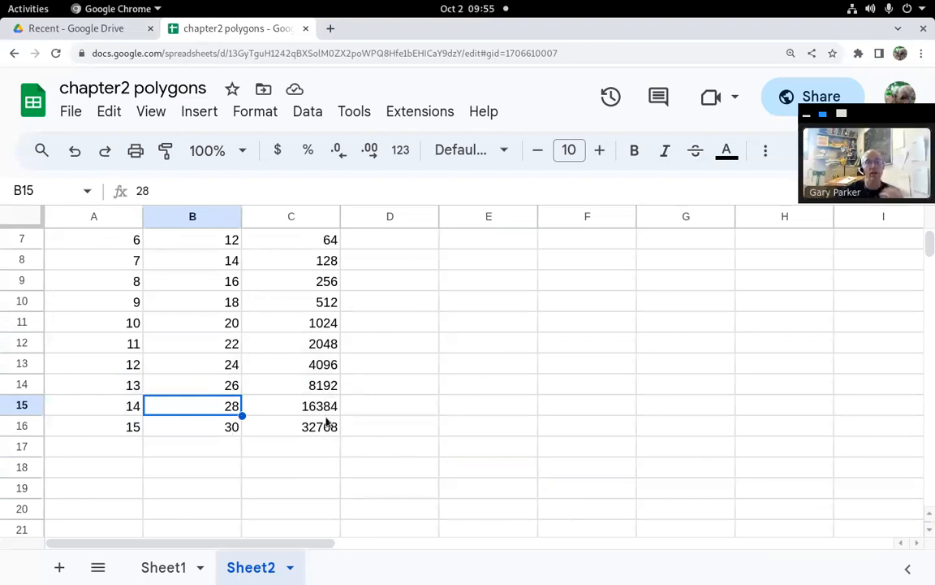
mouse_move(296, 379)
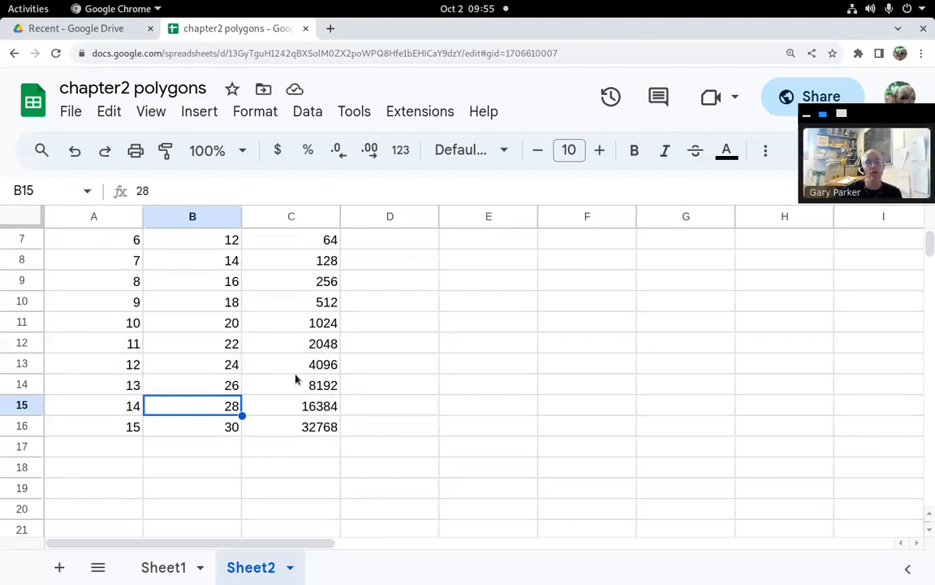
mouse_move(343, 404)
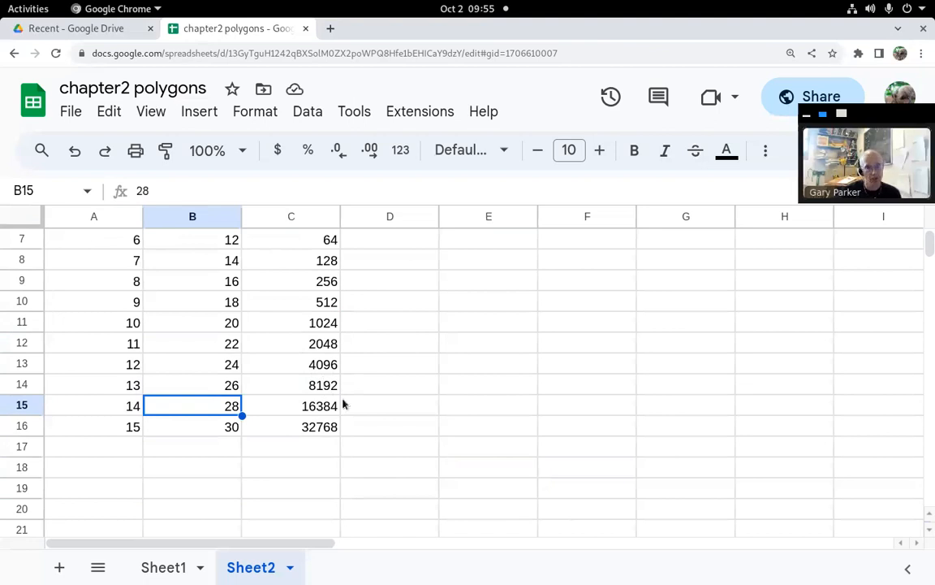